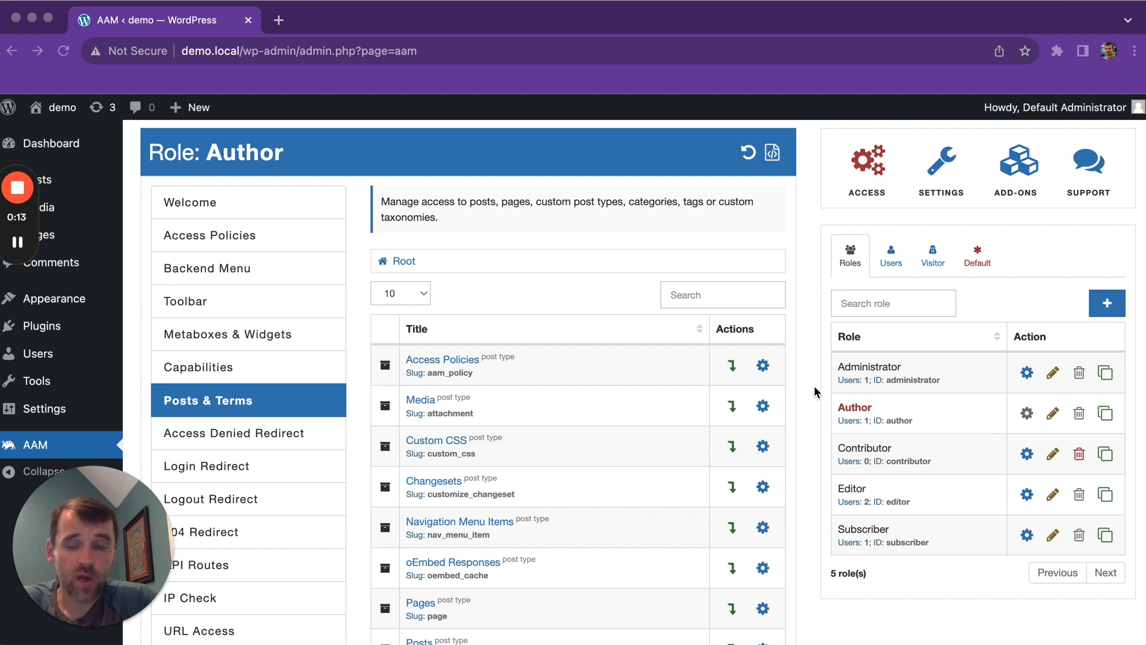
- Switch from Users to Visitors, then browse both pages of the Author role's 23 content types
{"action": "left_click", "coordinate": [890, 254]}
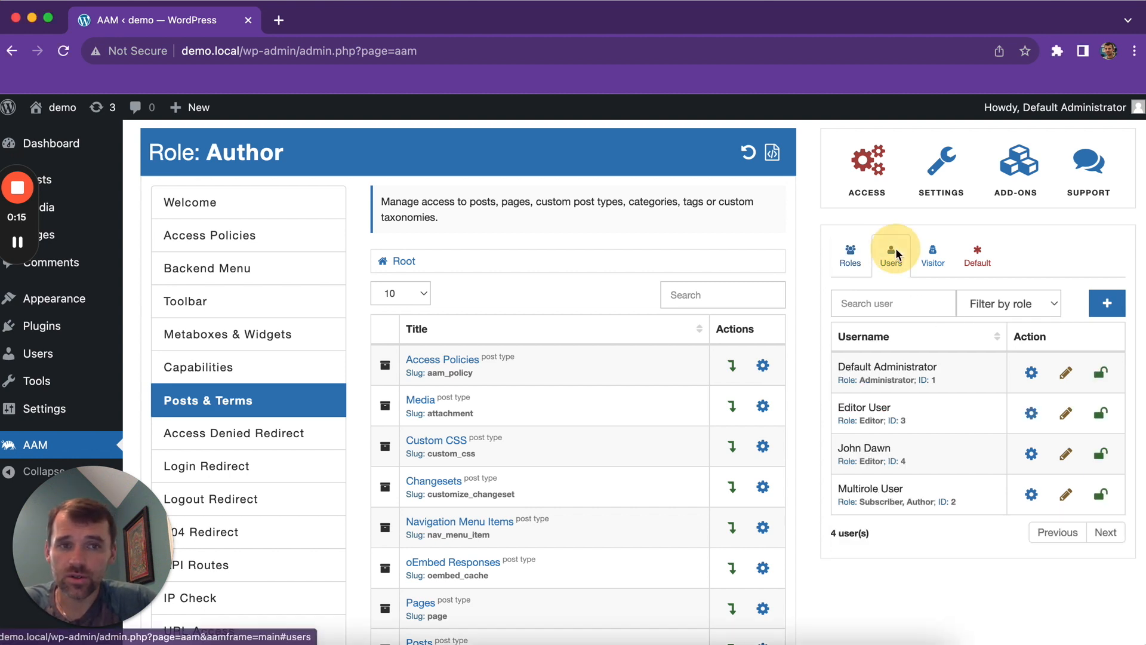
{"action": "left_click", "coordinate": [932, 254]}
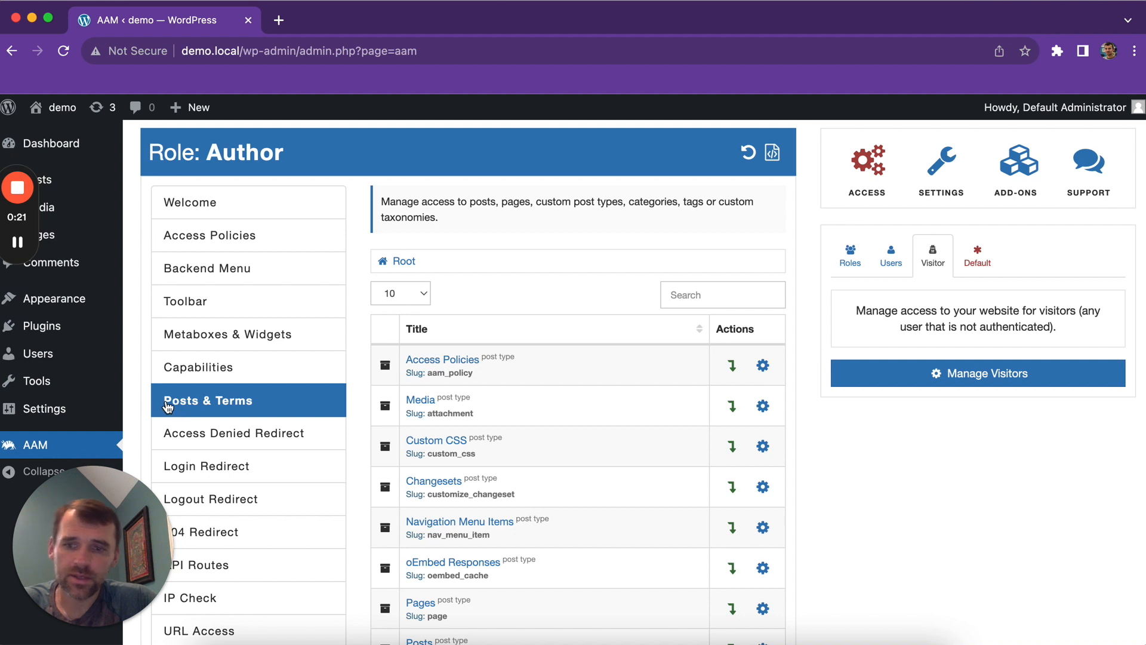
{"action": "mouse_move", "coordinate": [625, 398]}
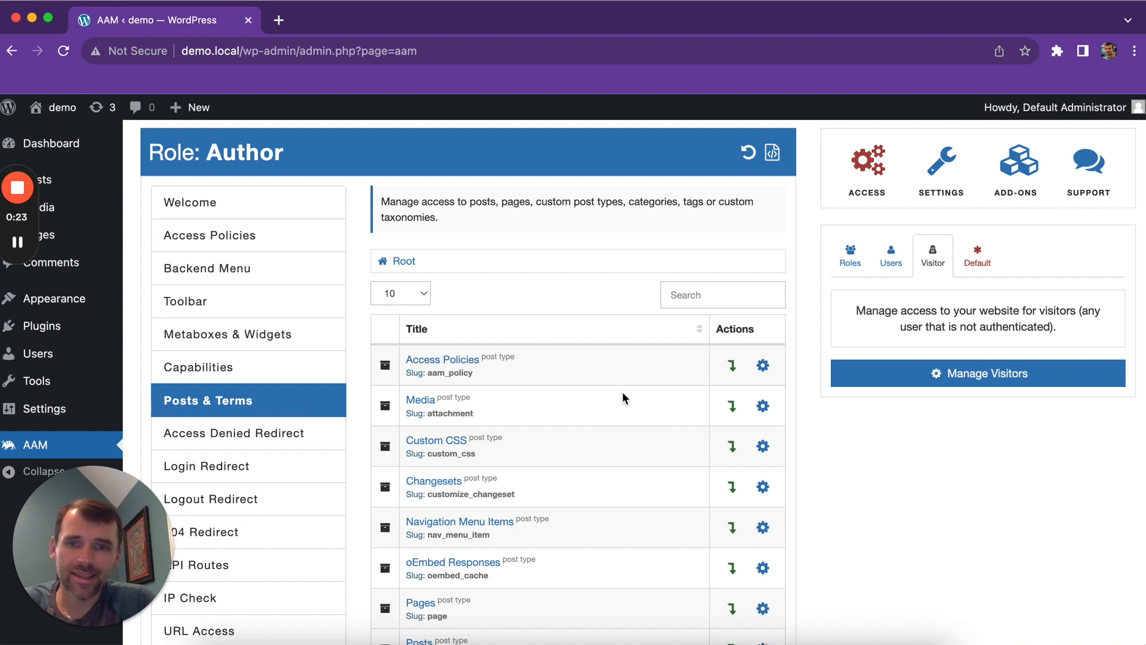
{"action": "scroll", "scroll_direction": "down", "scroll_amount": 3}
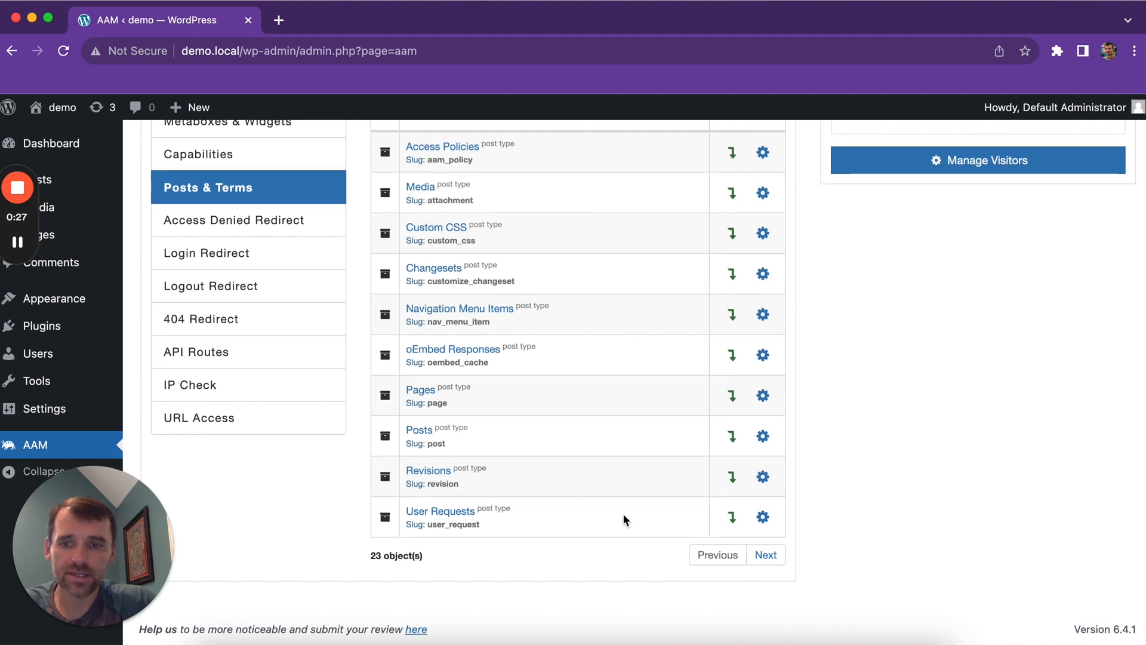
{"action": "left_click", "coordinate": [765, 554]}
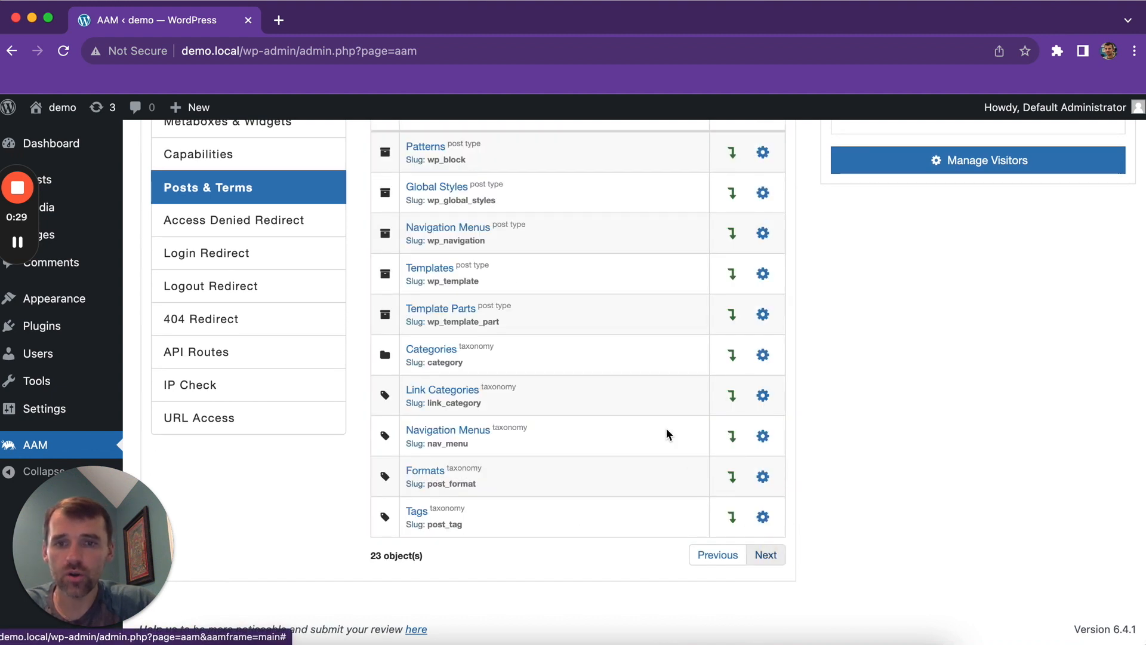
{"action": "mouse_move", "coordinate": [717, 554]}
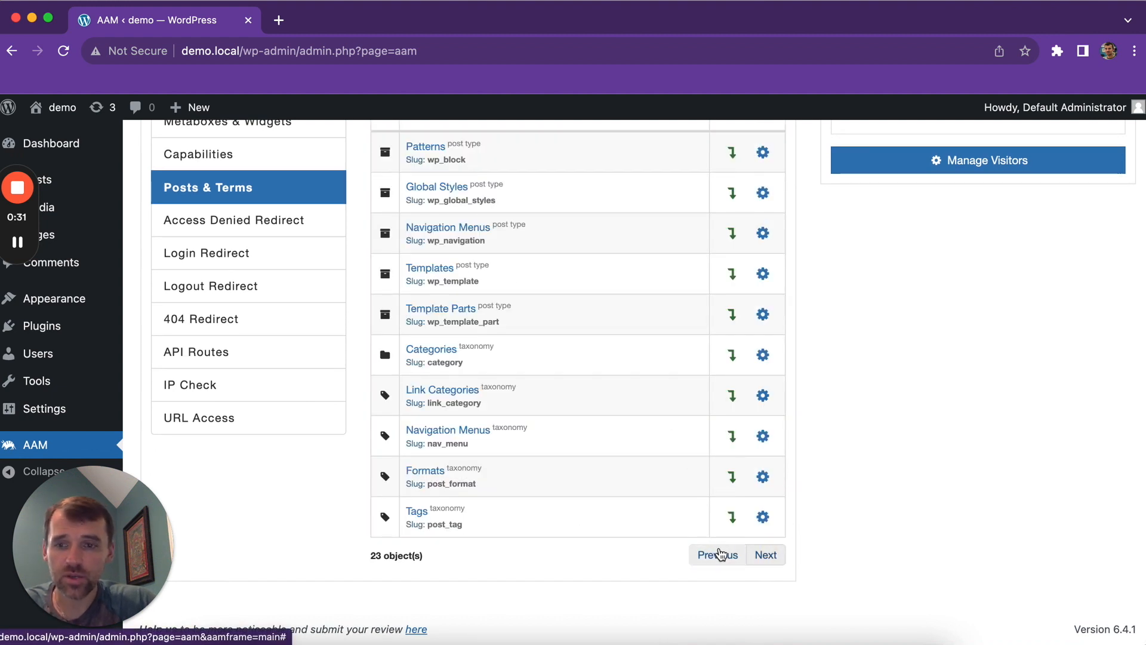
{"action": "left_click", "coordinate": [716, 554]}
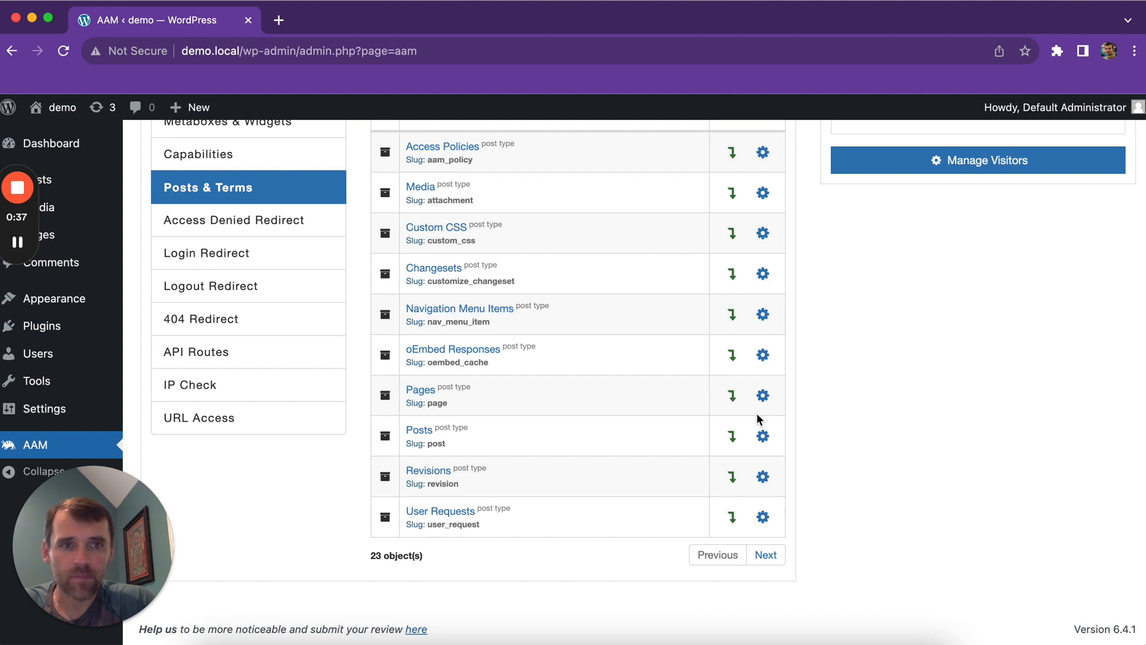
- Manage Visitors and show the Pages access options, all still unchecked
{"action": "left_click", "coordinate": [849, 252]}
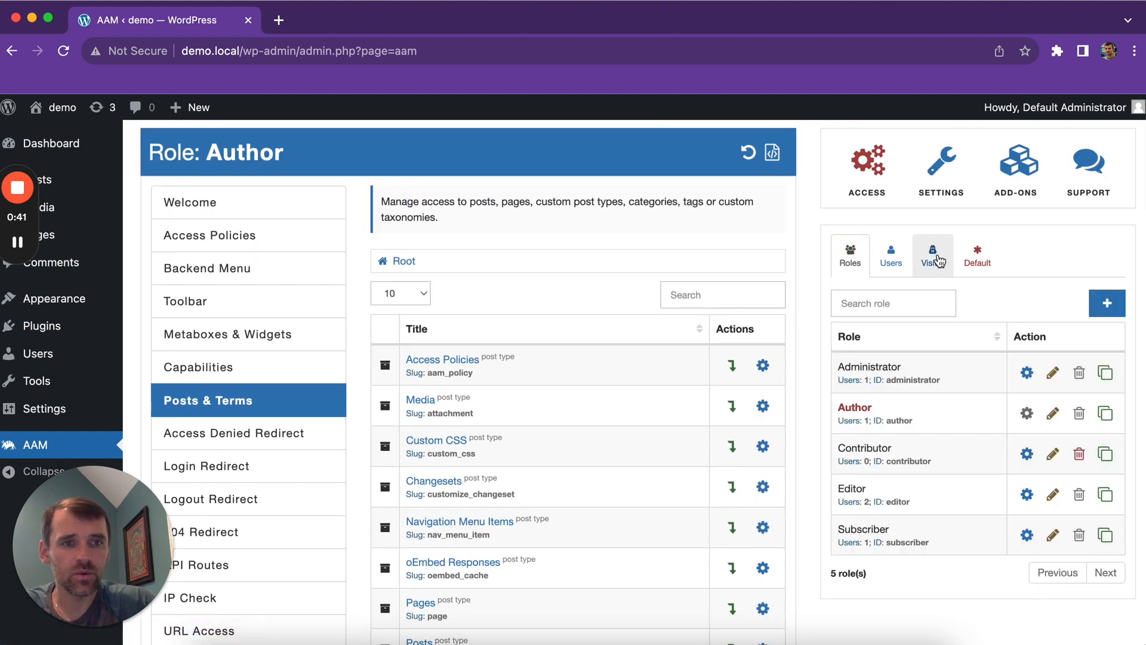
{"action": "left_click", "coordinate": [932, 255]}
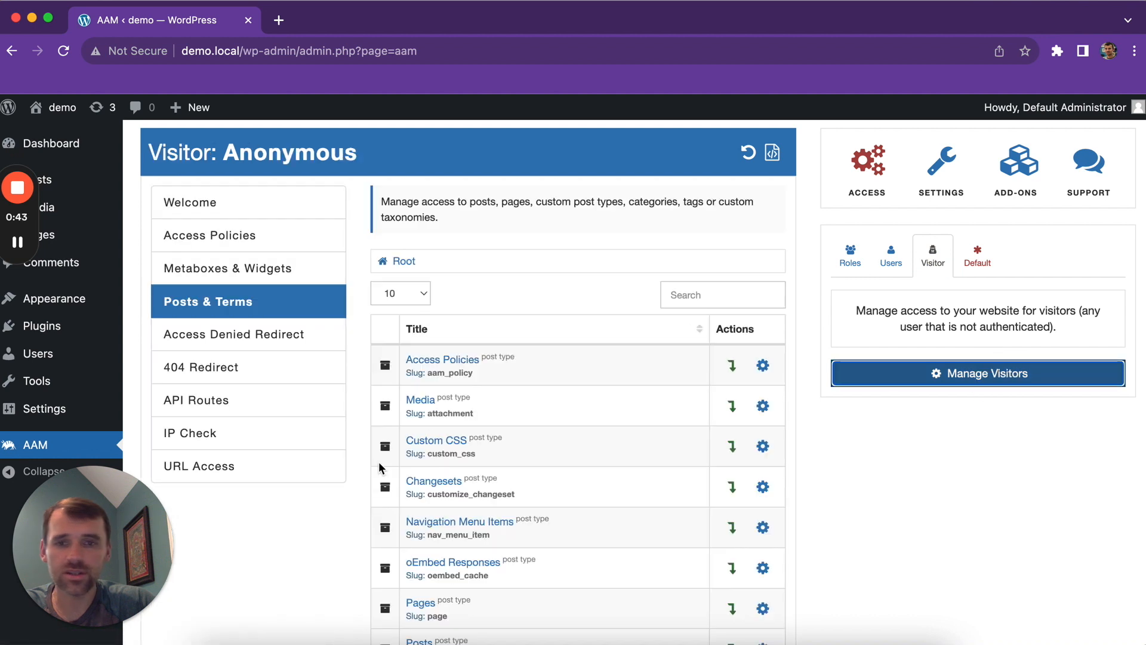
{"action": "scroll", "scroll_direction": "down", "scroll_amount": 3}
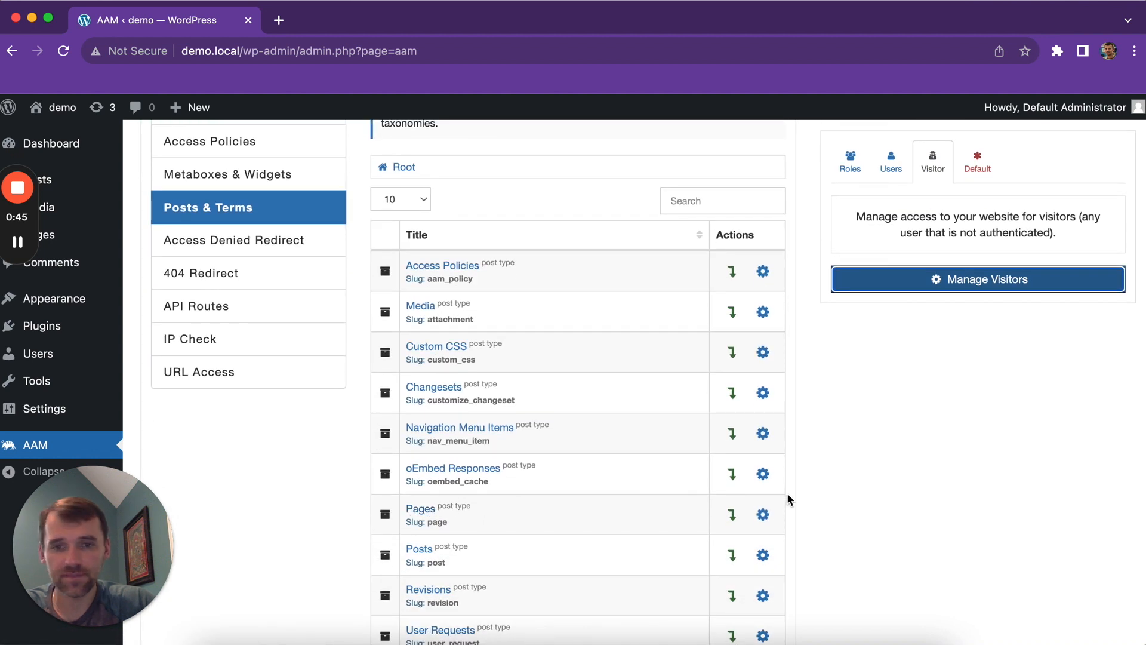
{"action": "mouse_move", "coordinate": [697, 518]}
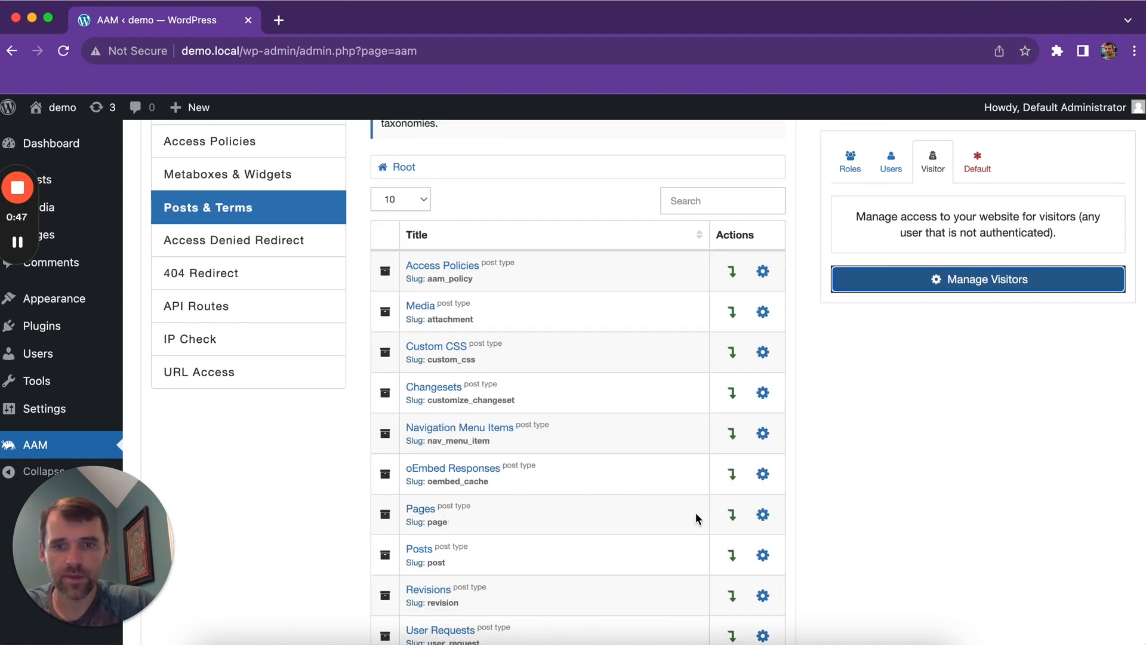
{"action": "left_click", "coordinate": [762, 514]}
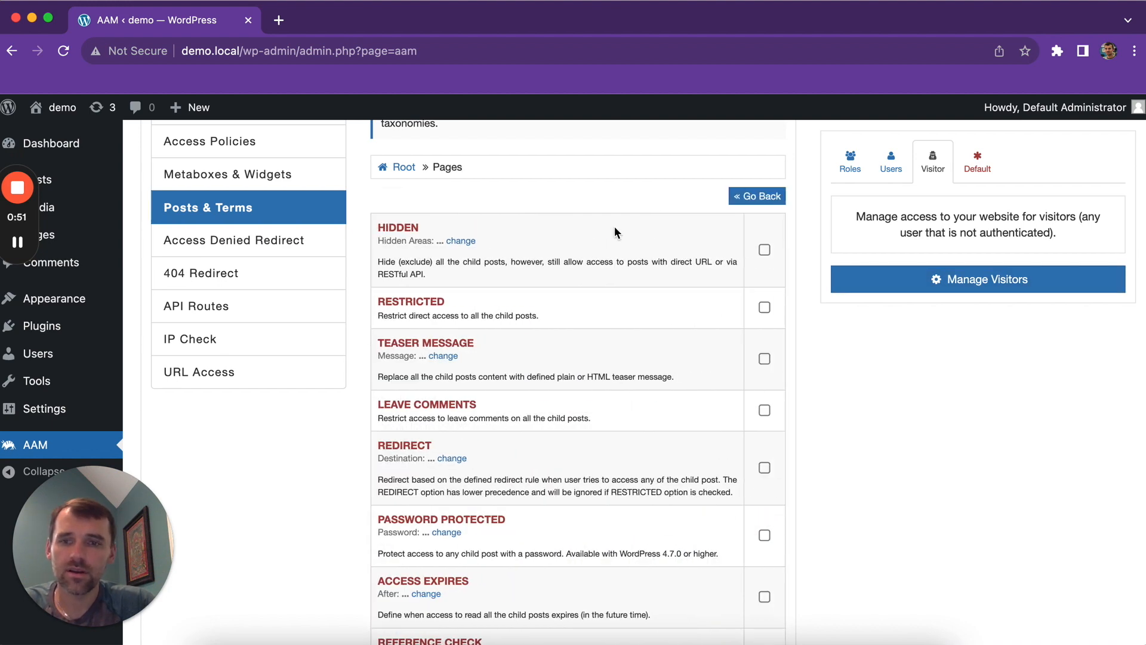
{"action": "scroll", "scroll_direction": "down", "scroll_amount": 3}
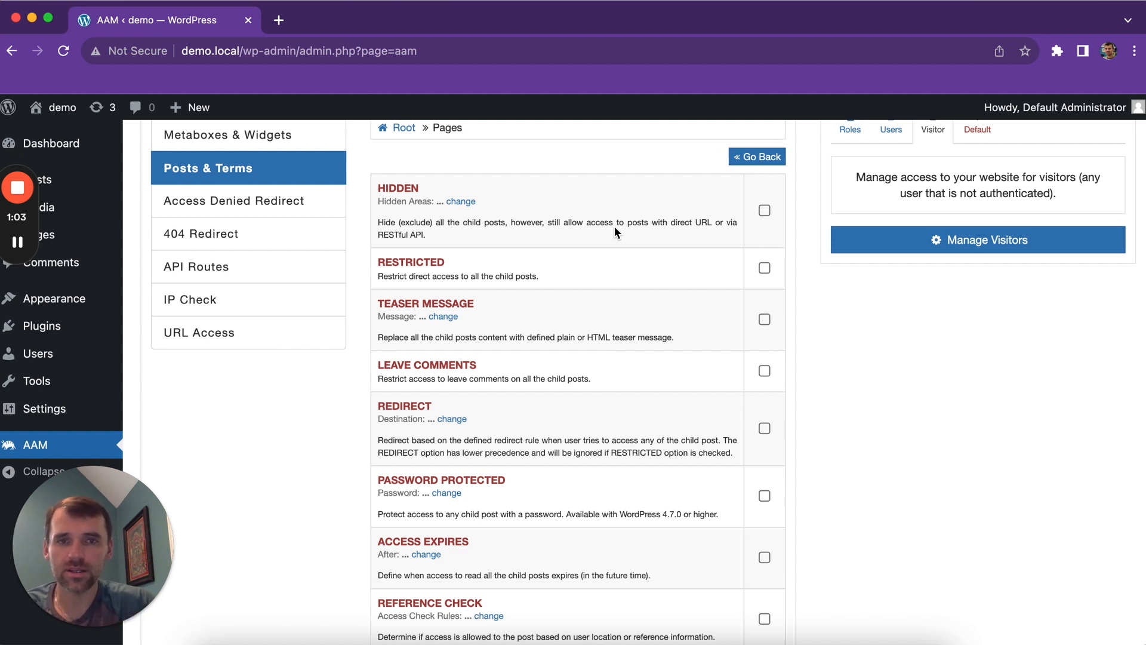
{"action": "scroll", "scroll_direction": "down", "scroll_amount": 3}
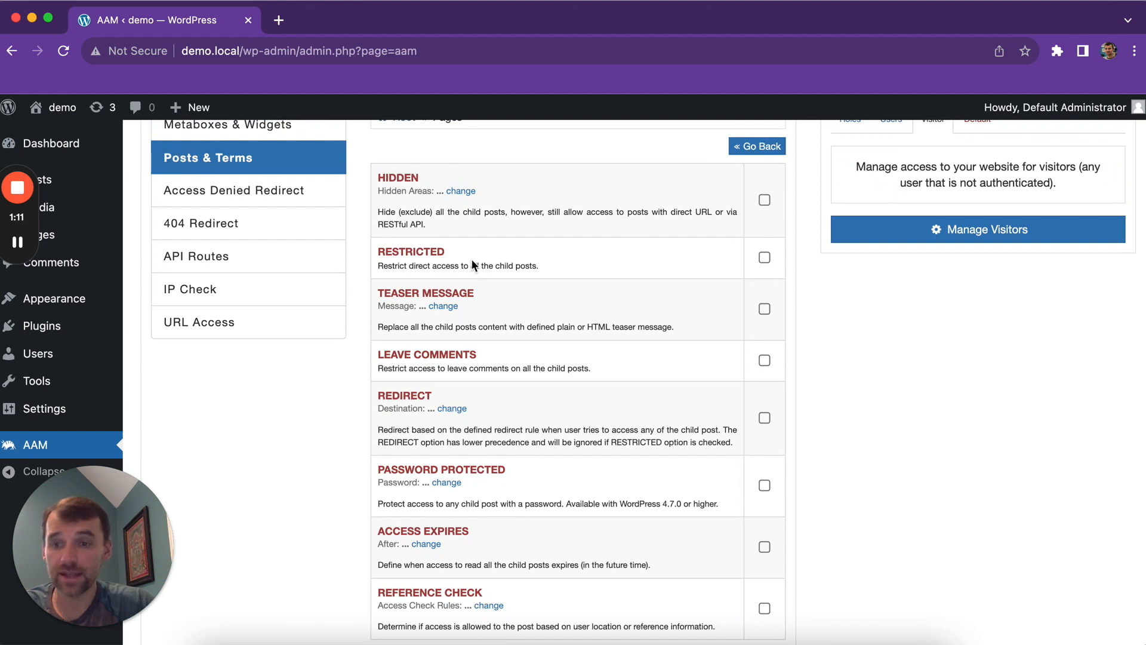
{"action": "mouse_move", "coordinate": [753, 316]}
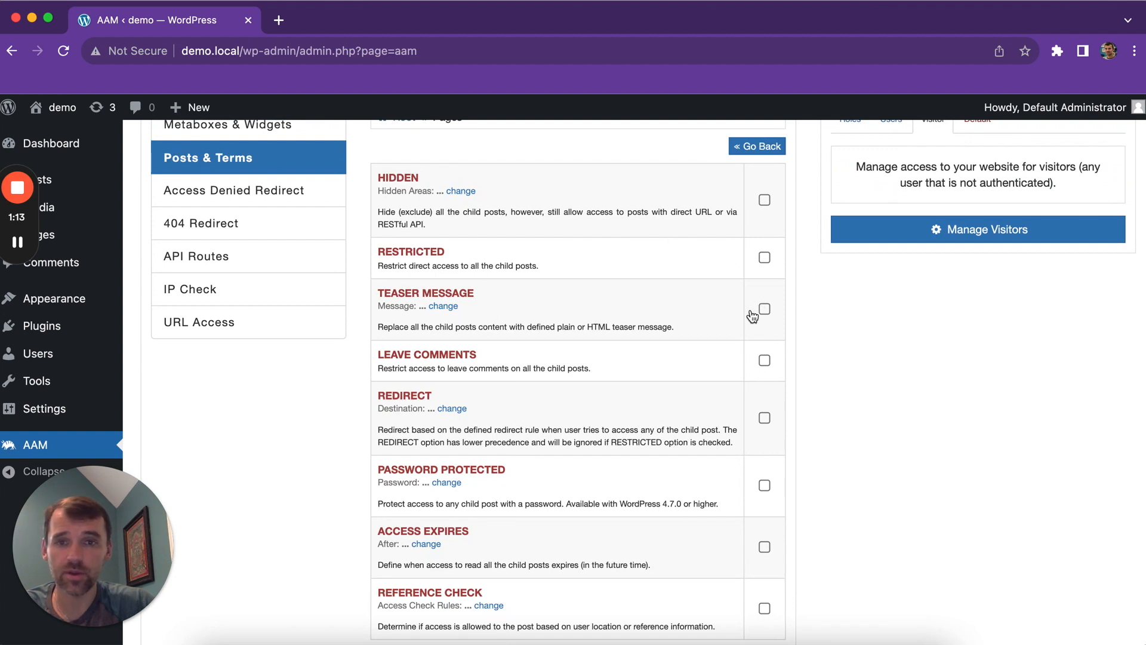
- Hide visitors' Pages on frontend and RESTful API, and restrict leaving comments
{"action": "left_click", "coordinate": [443, 306]}
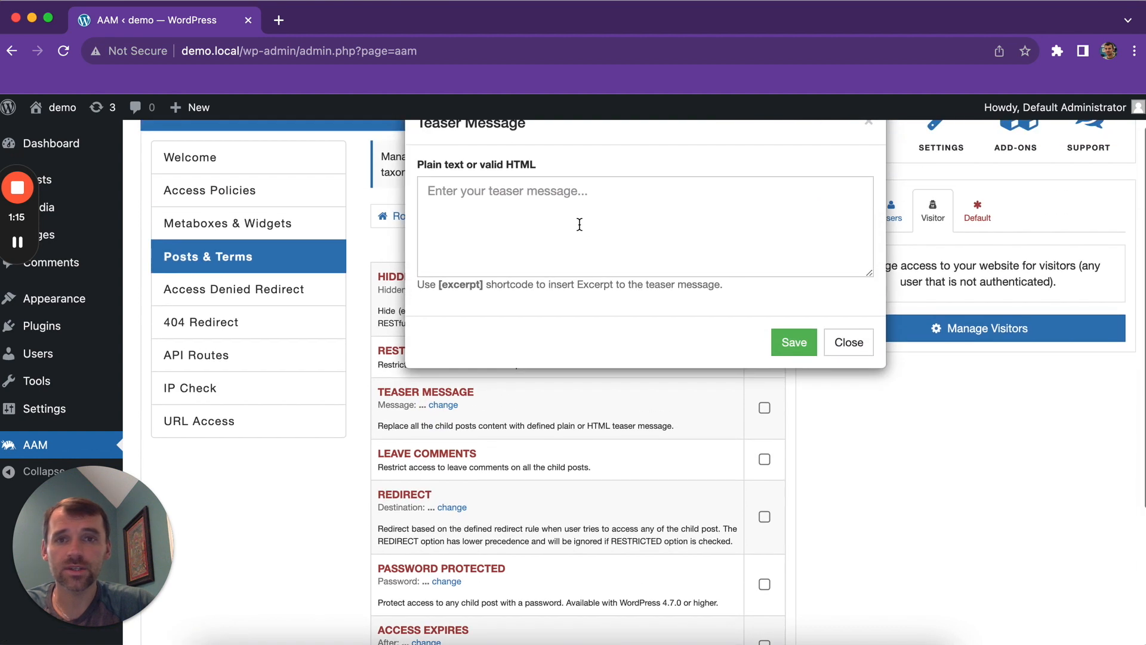
{"action": "left_click", "coordinate": [848, 342]}
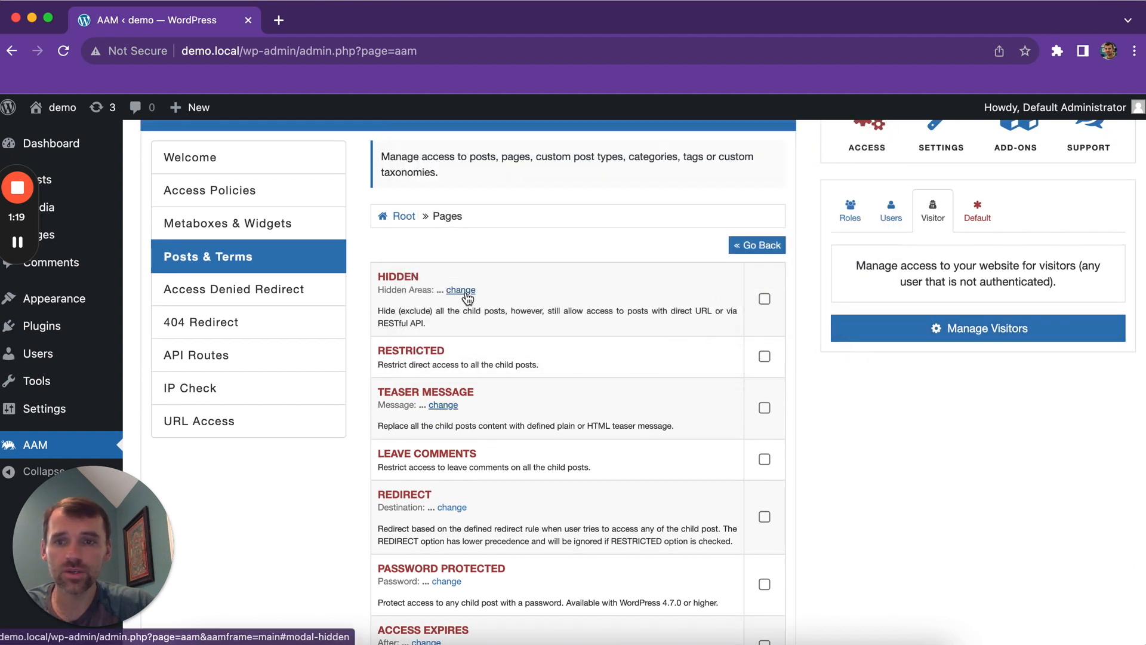
{"action": "left_click", "coordinate": [460, 290]}
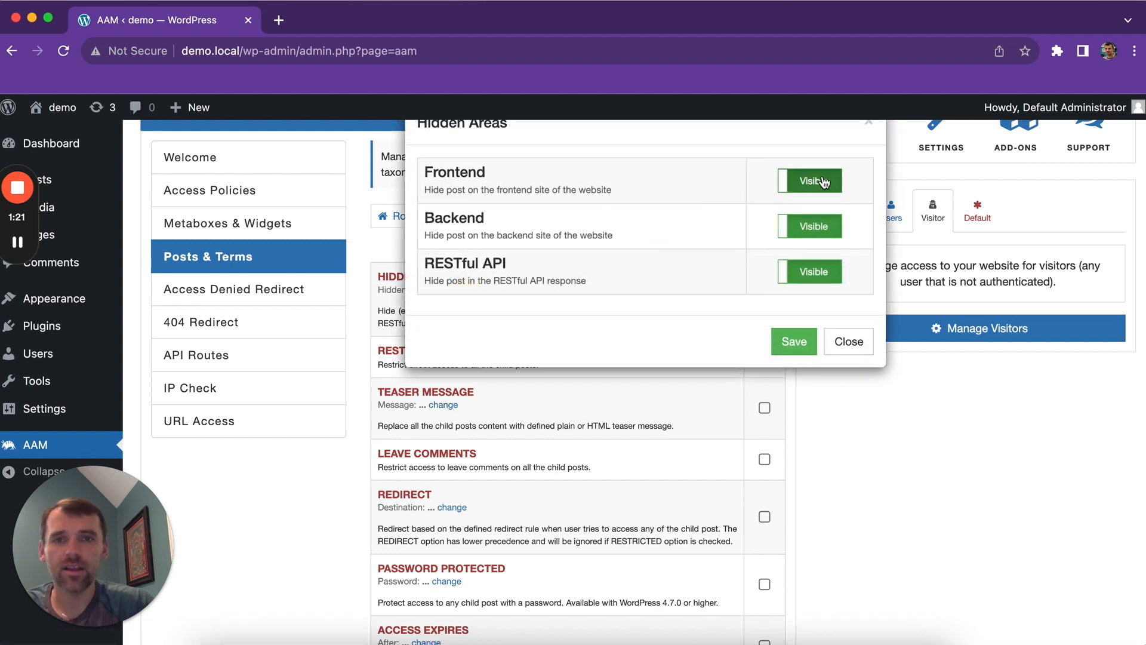
{"action": "left_click", "coordinate": [793, 342]}
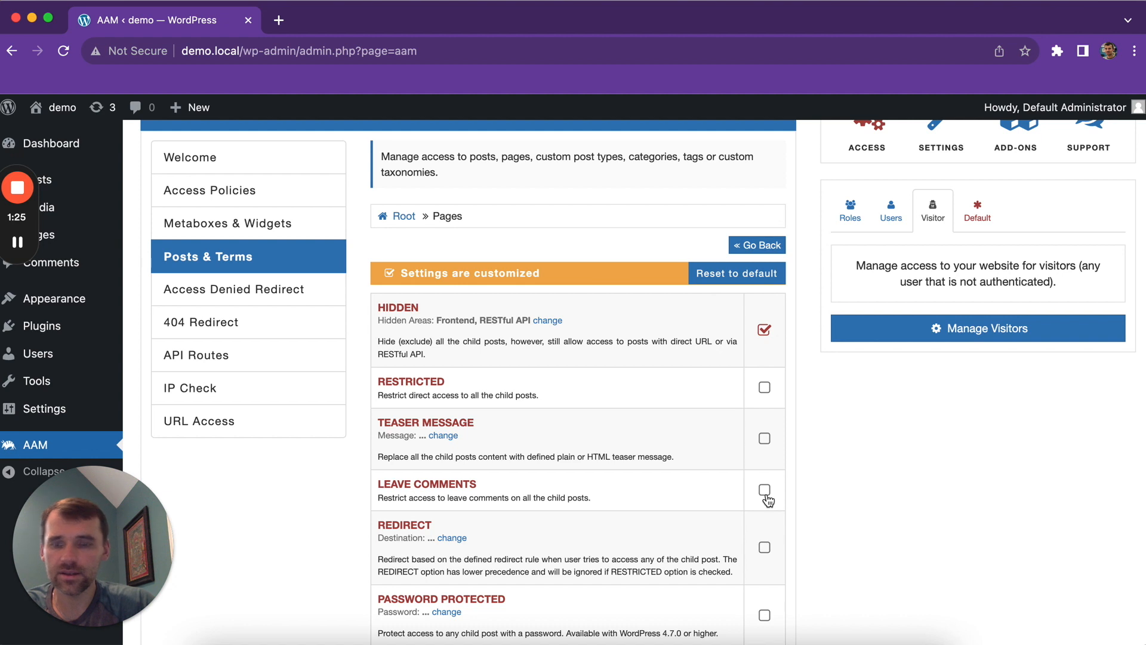
{"action": "left_click", "coordinate": [765, 489]}
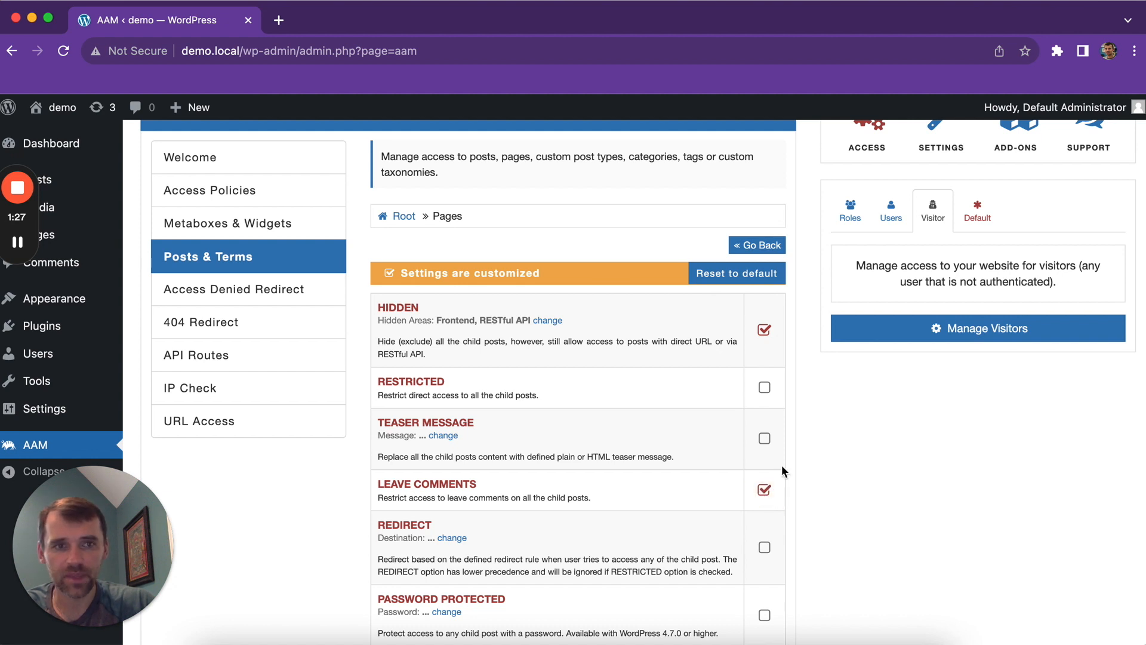
{"action": "left_click", "coordinate": [890, 211]}
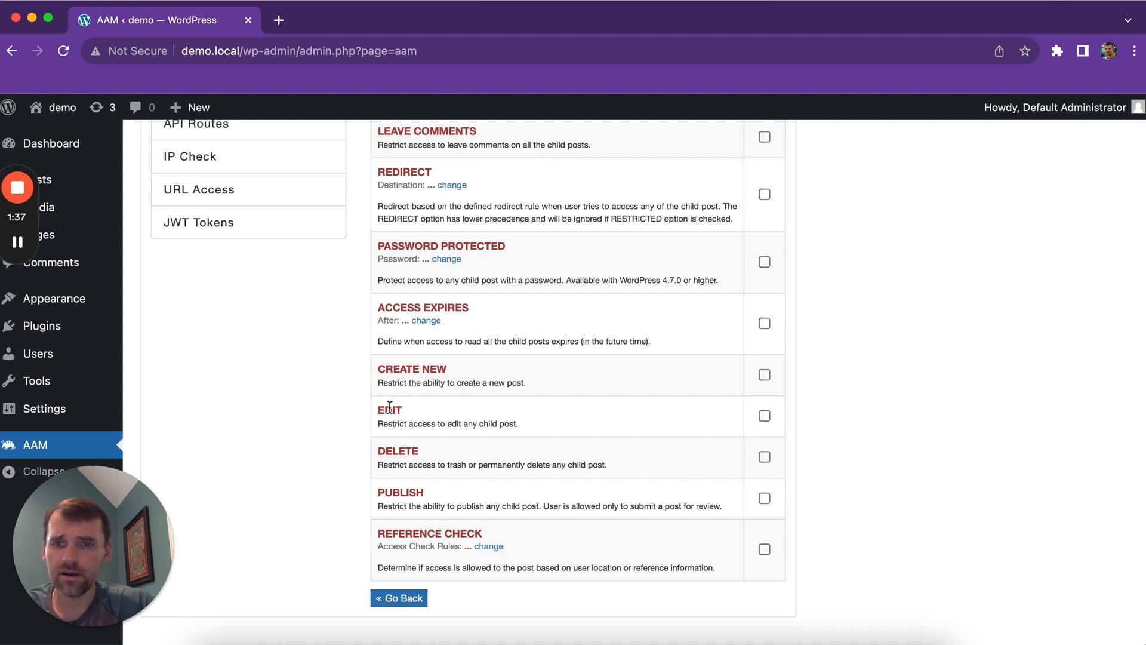
{"action": "mouse_move", "coordinate": [452, 408]}
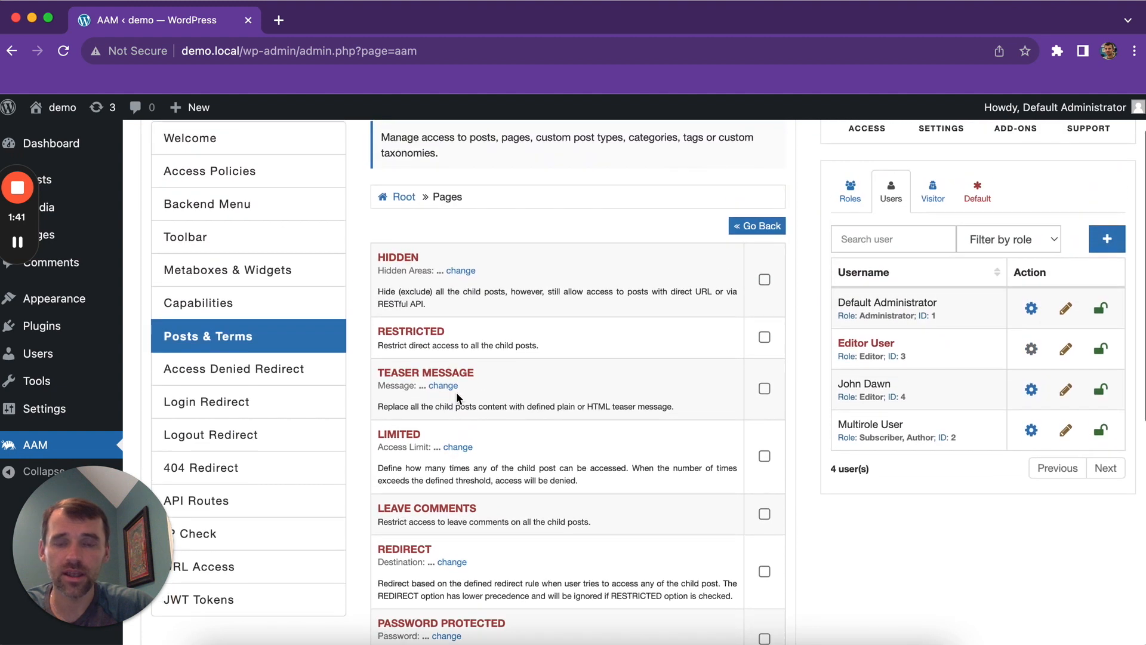
{"action": "mouse_move", "coordinate": [603, 268]}
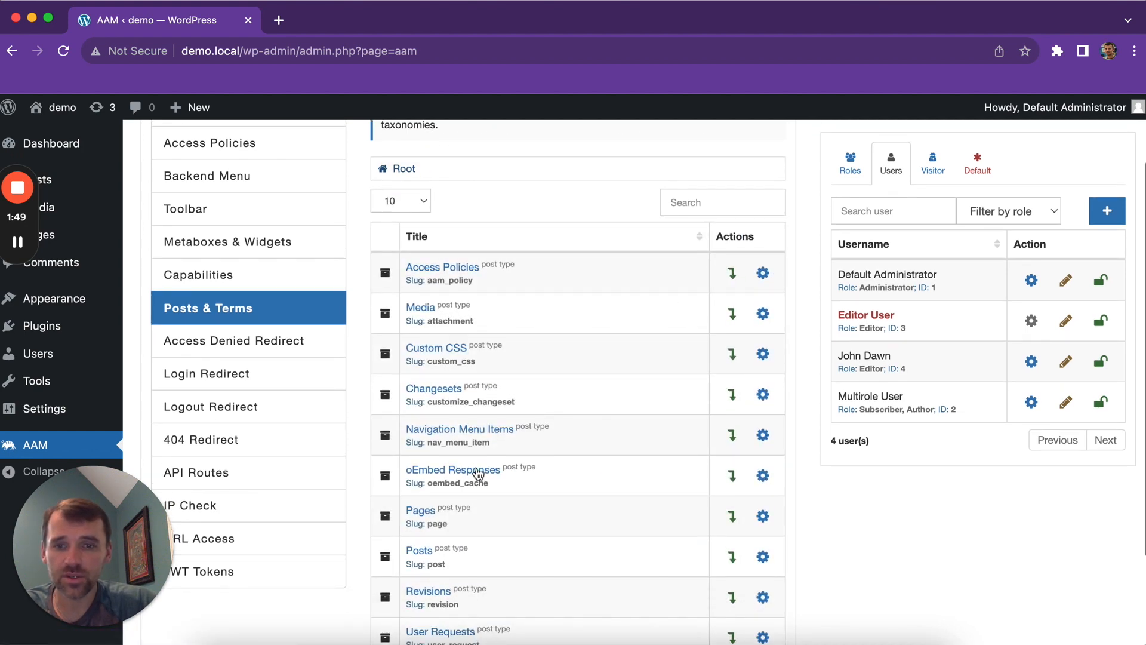
- List the individual pages and open the Sample Page access settings
{"action": "left_click", "coordinate": [731, 516]}
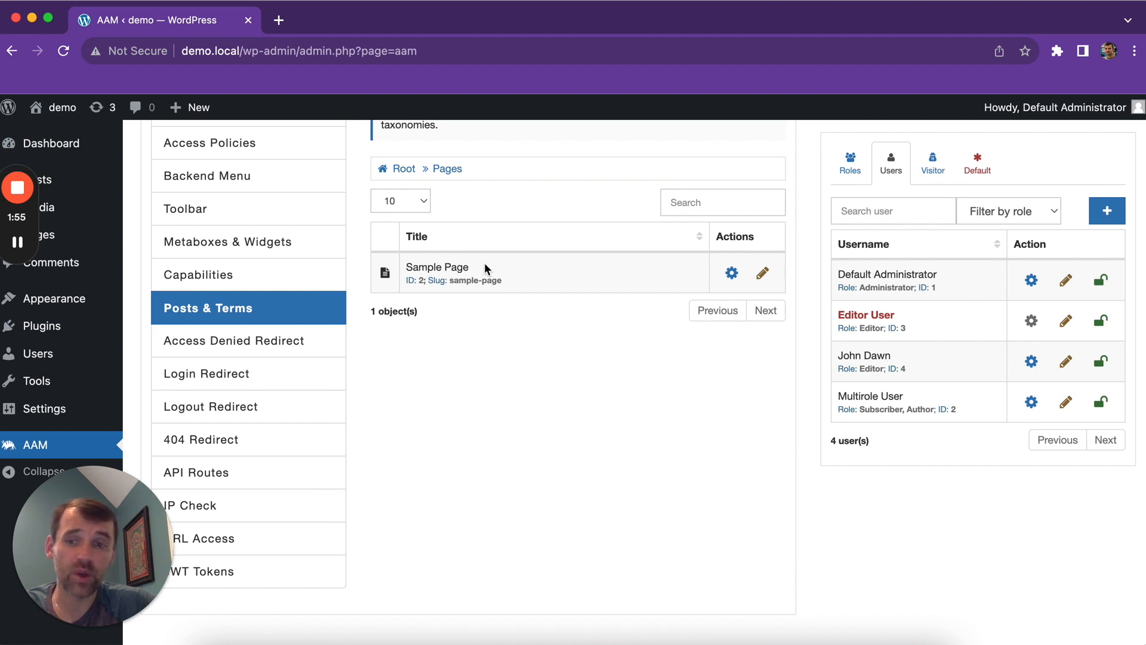
{"action": "left_click", "coordinate": [730, 274]}
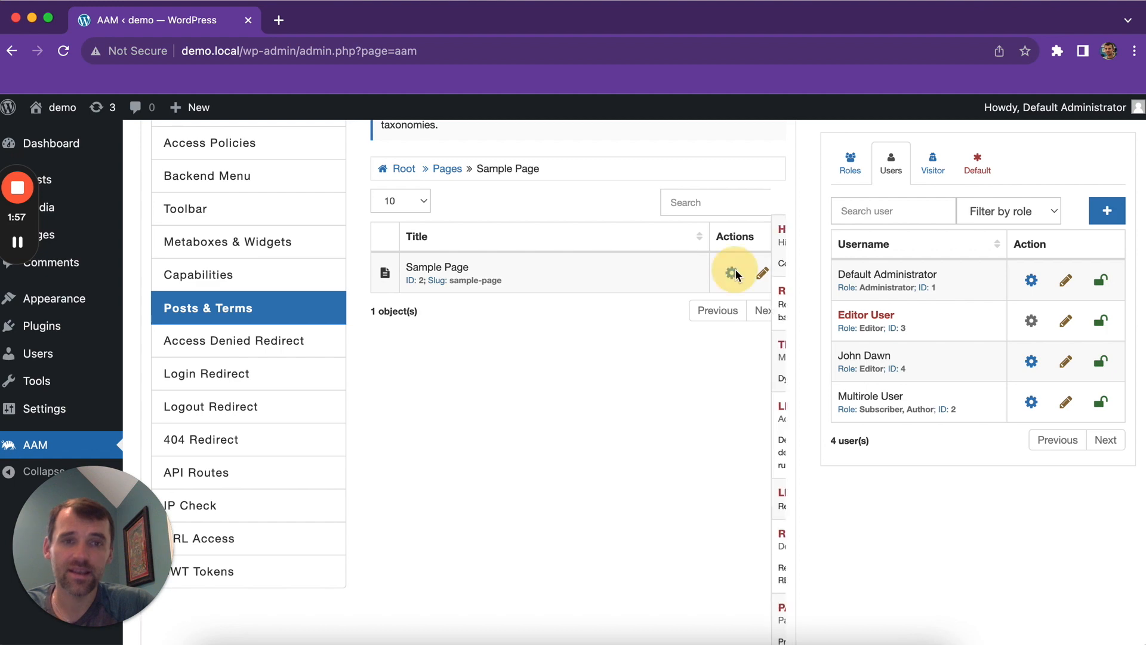
{"action": "left_click", "coordinate": [729, 273]}
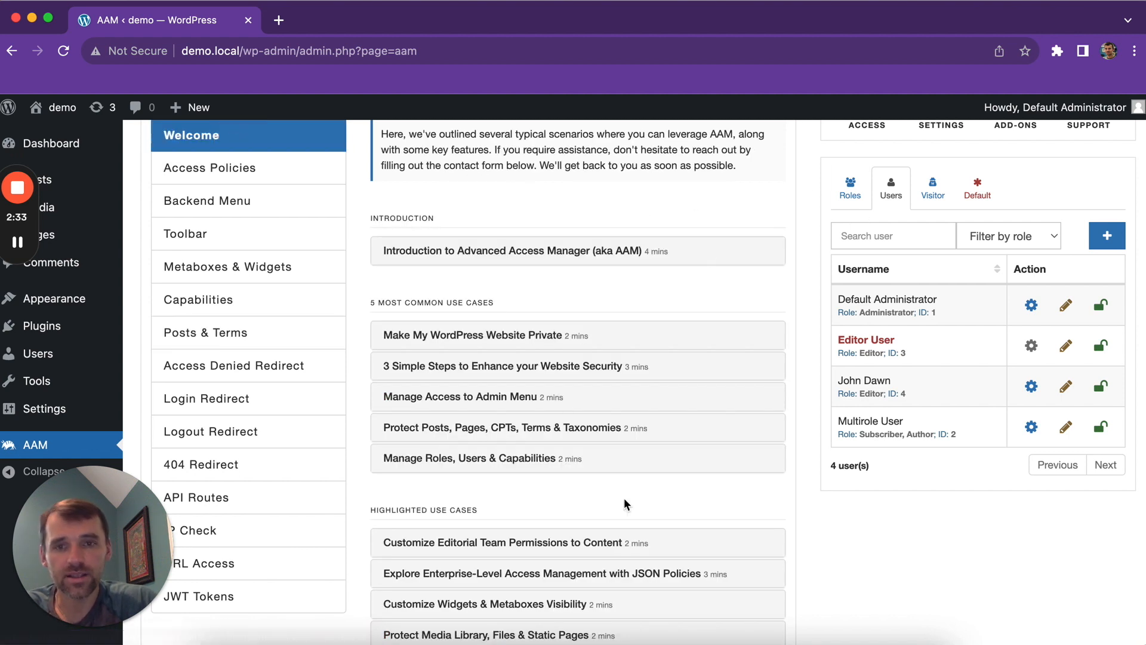
- Scroll the Welcome section and expand the Contact Us form with name and email fields
{"action": "scroll", "scroll_direction": "down", "scroll_amount": 3}
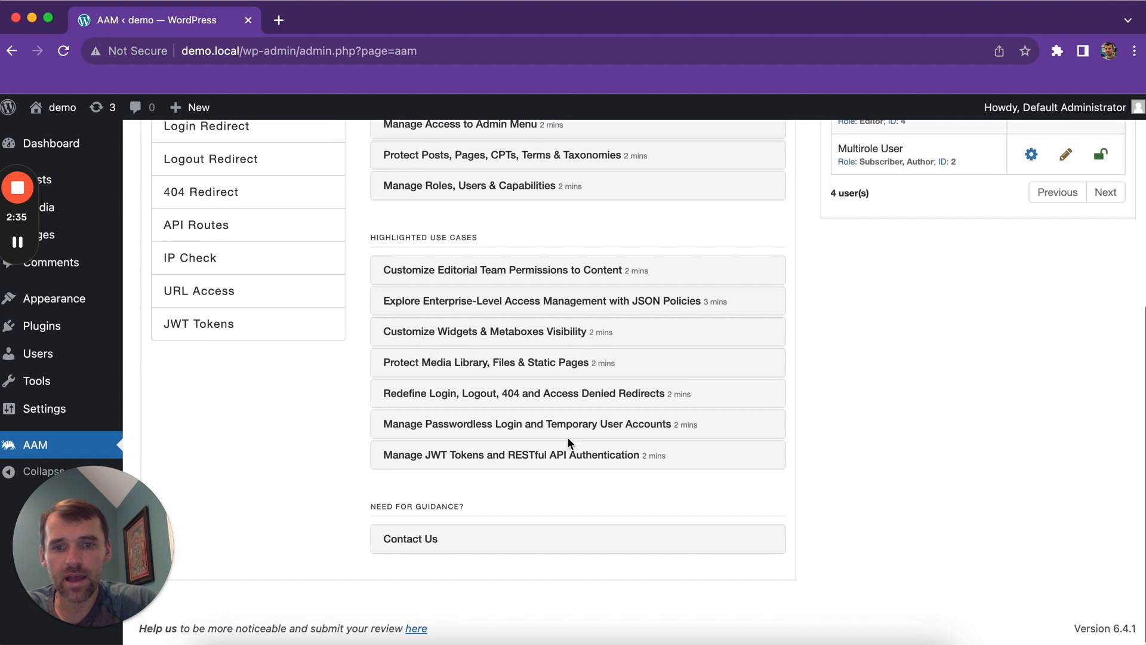
{"action": "left_click", "coordinate": [410, 538]}
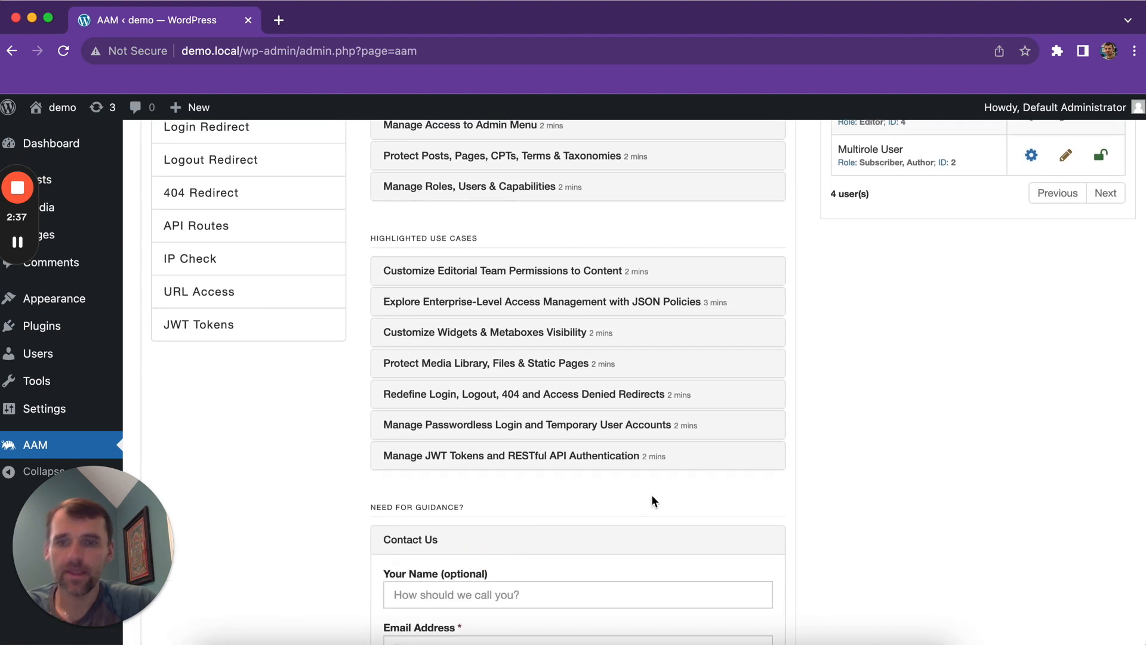